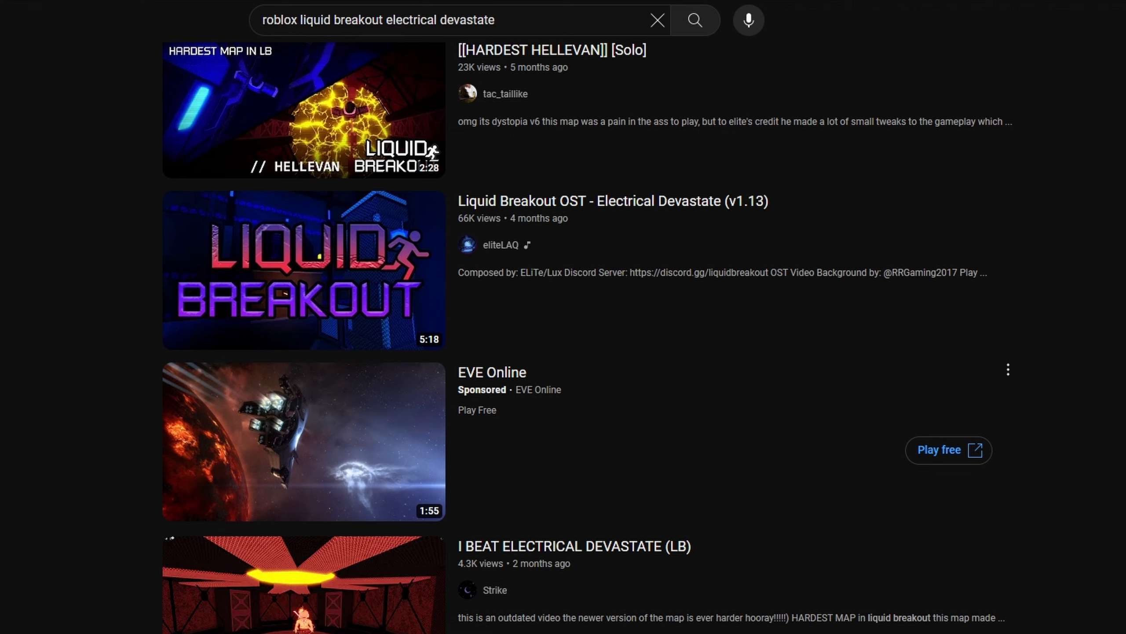
scroll("down", 3)
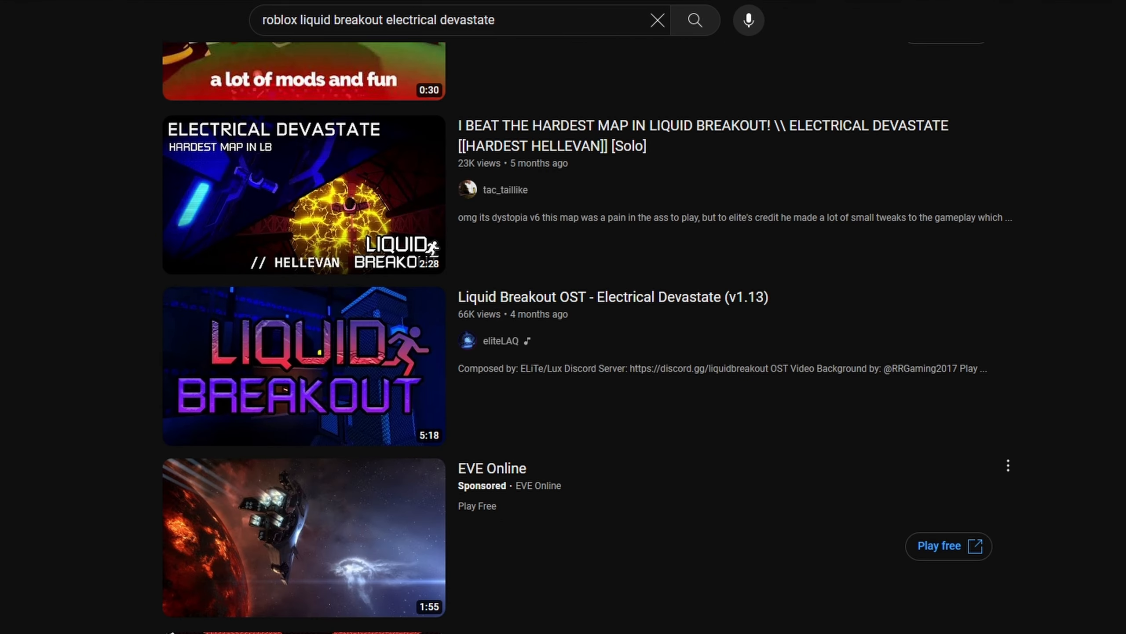